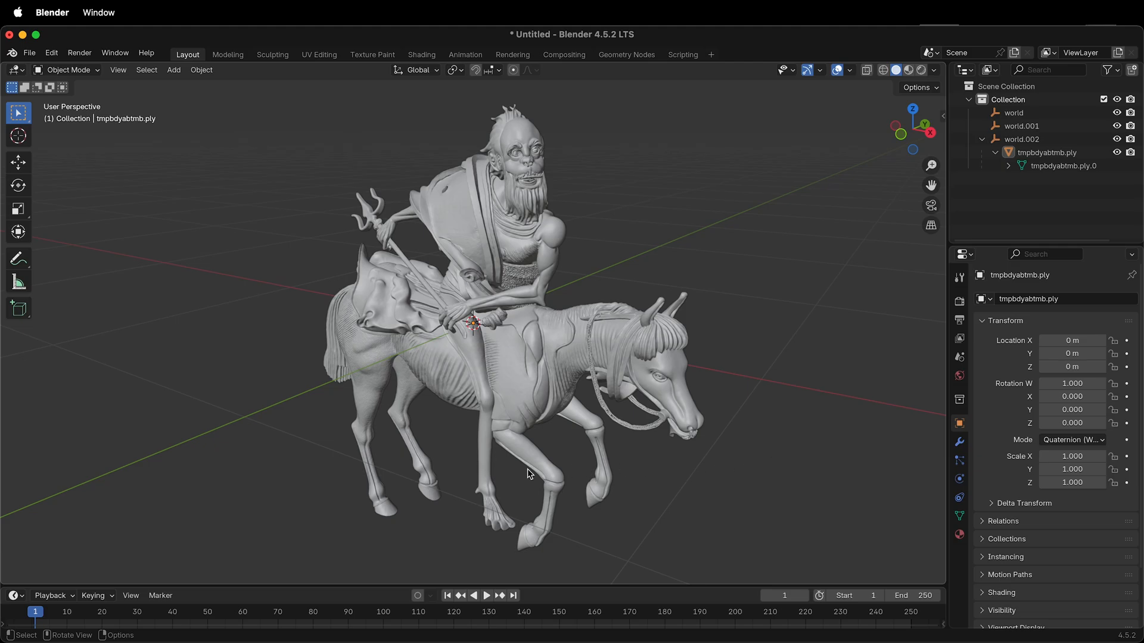
mouse_move(698, 416)
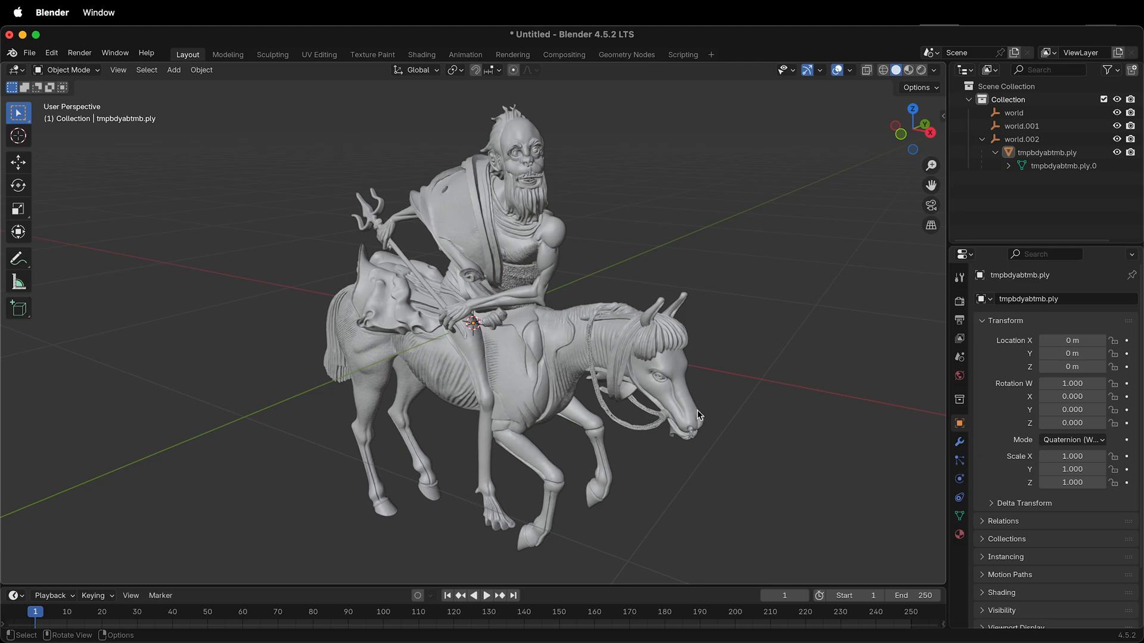
mouse_move(653, 415)
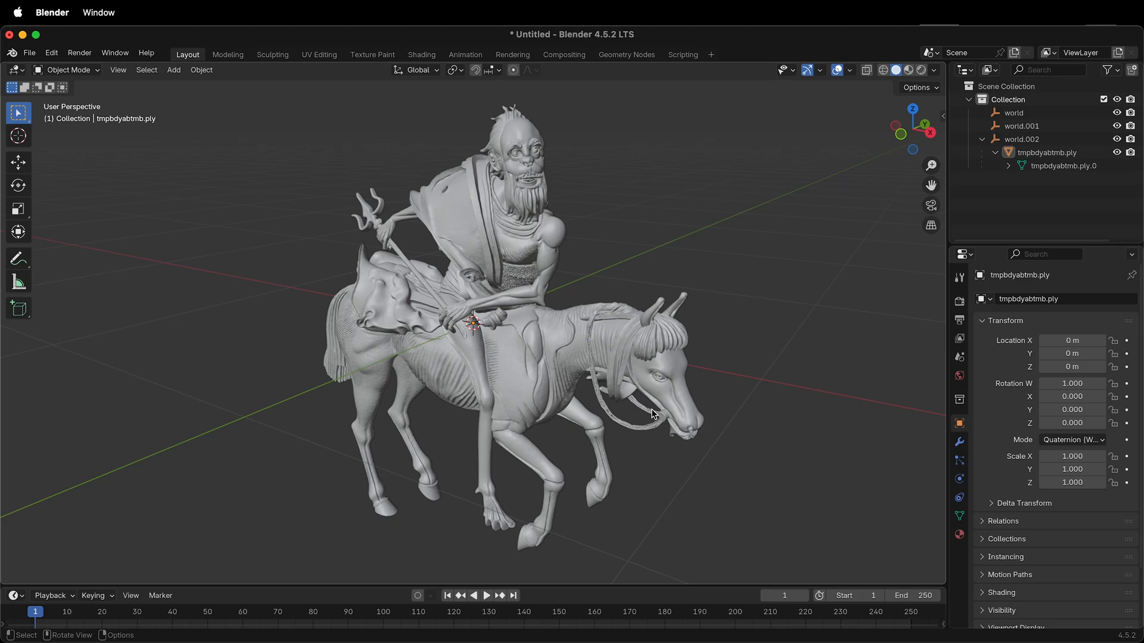
mouse_move(692, 290)
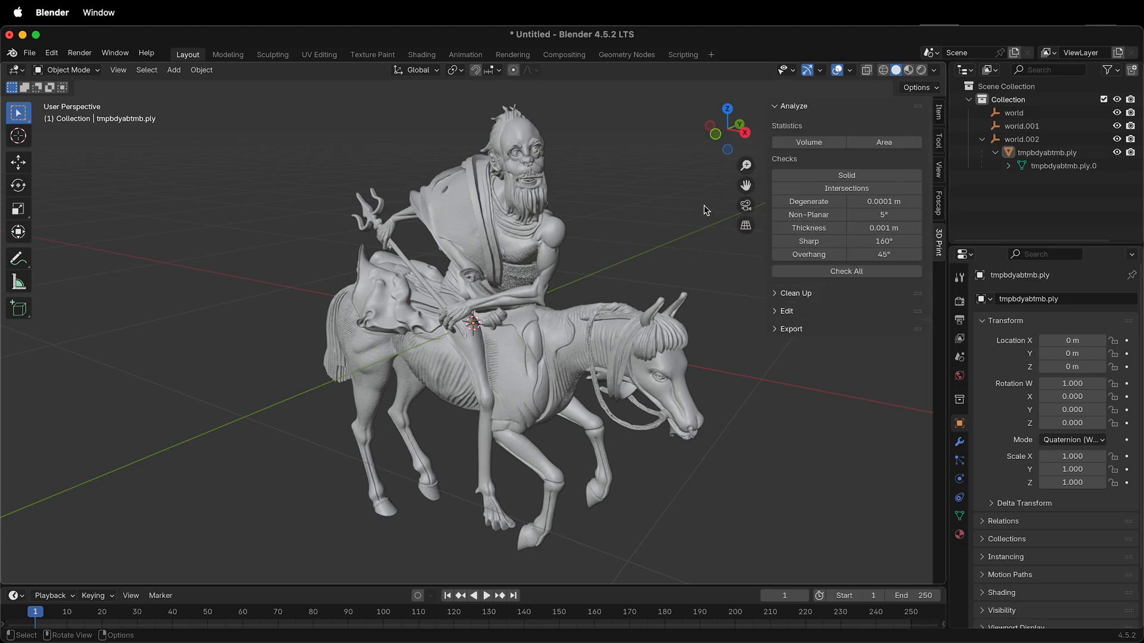
mouse_move(939, 250)
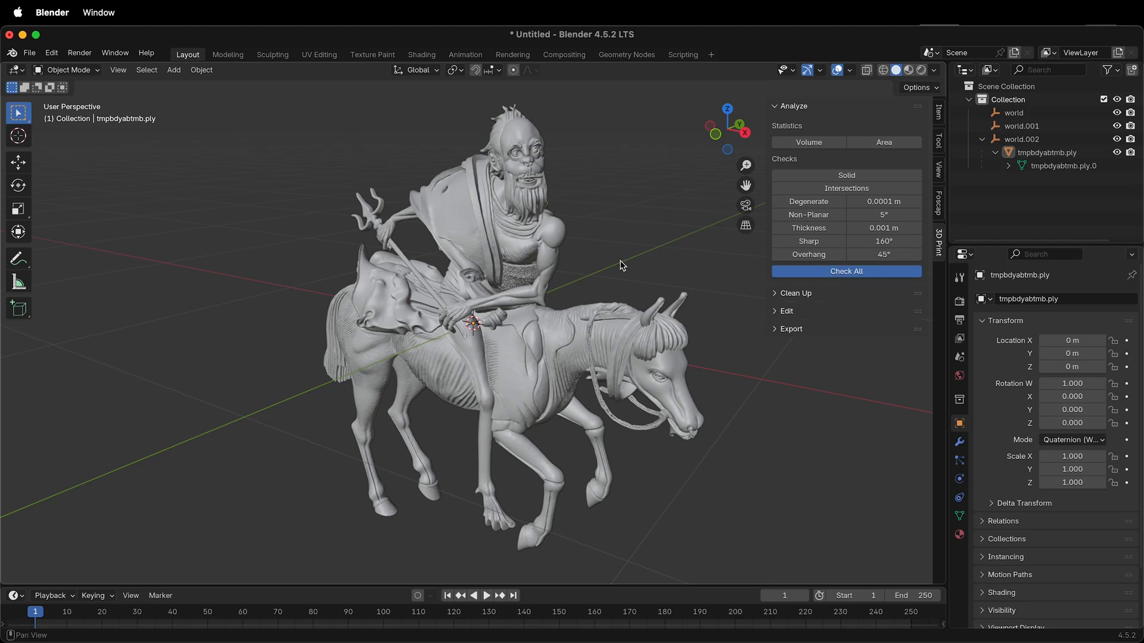
mouse_move(474, 366)
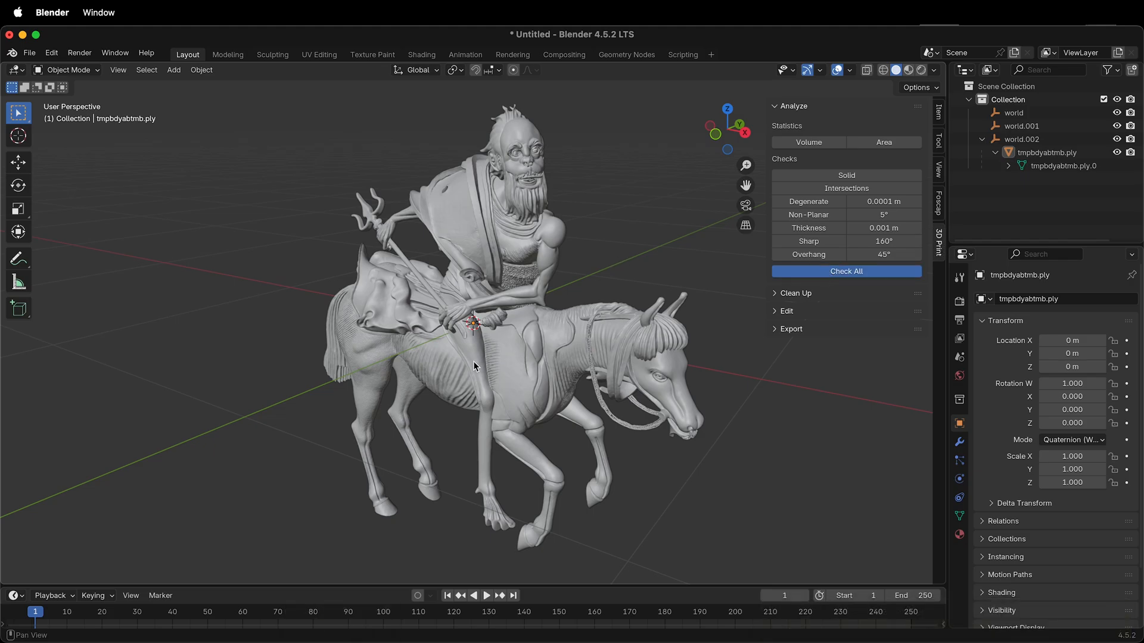
- Run Check All in the 3D Print toolbox, reporting 217 non-manifold edges and 19 intersecting faces
click(845, 271)
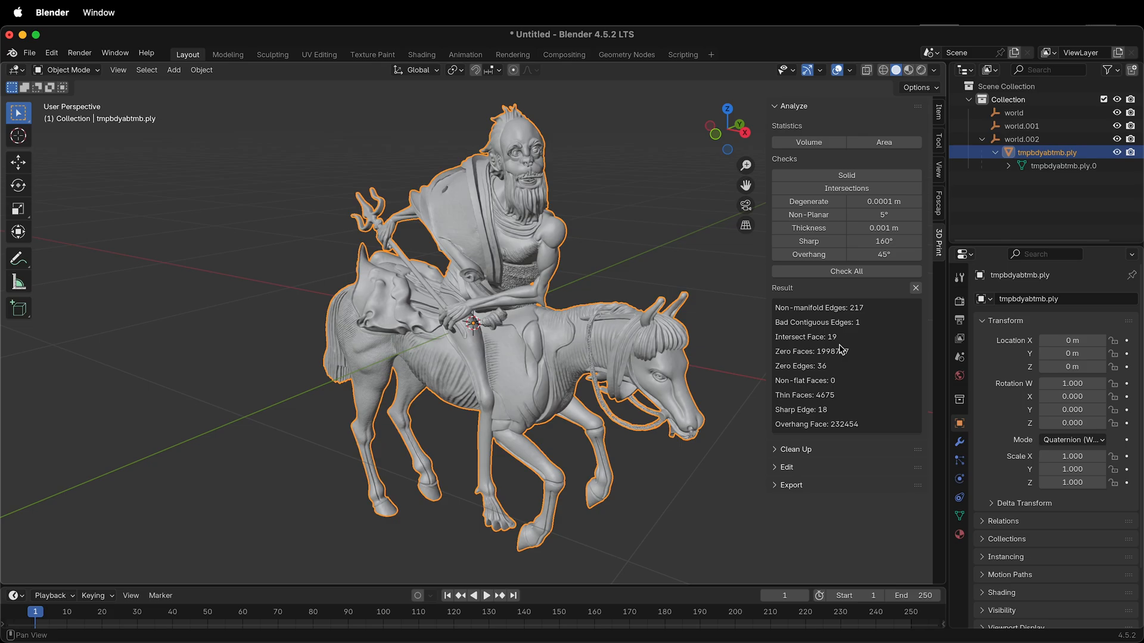
mouse_move(817, 315)
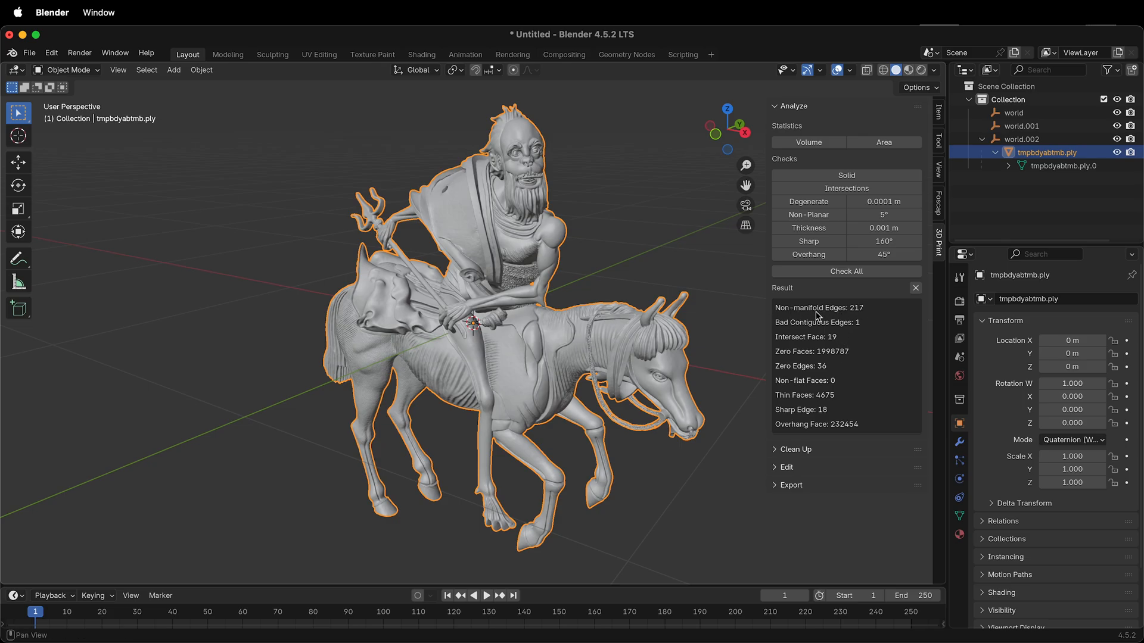
mouse_move(868, 334)
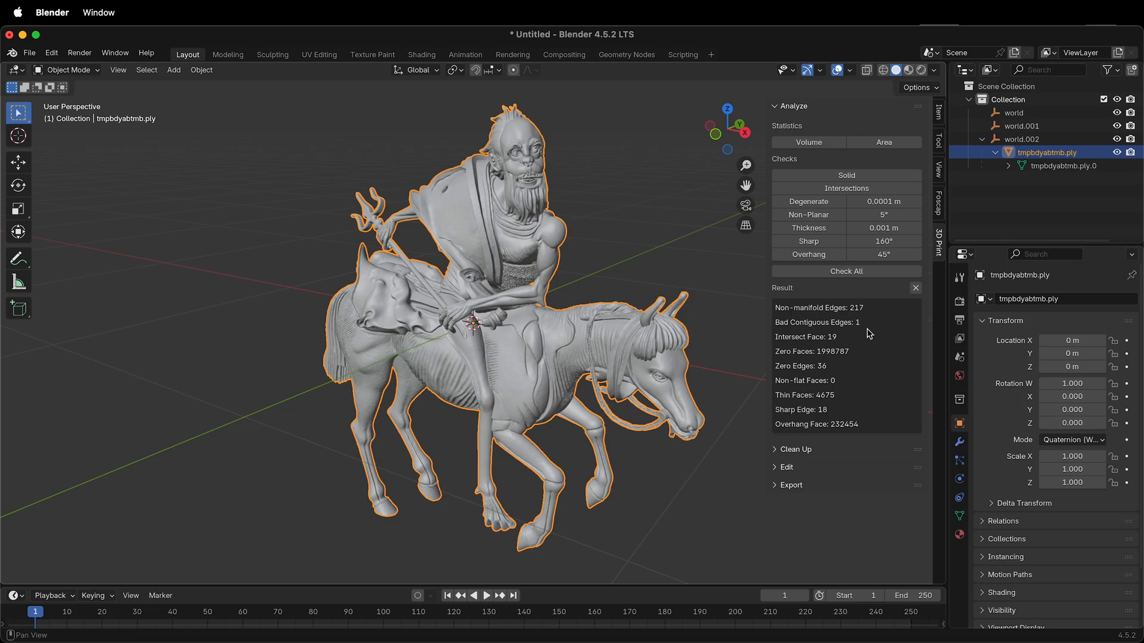
mouse_move(864, 370)
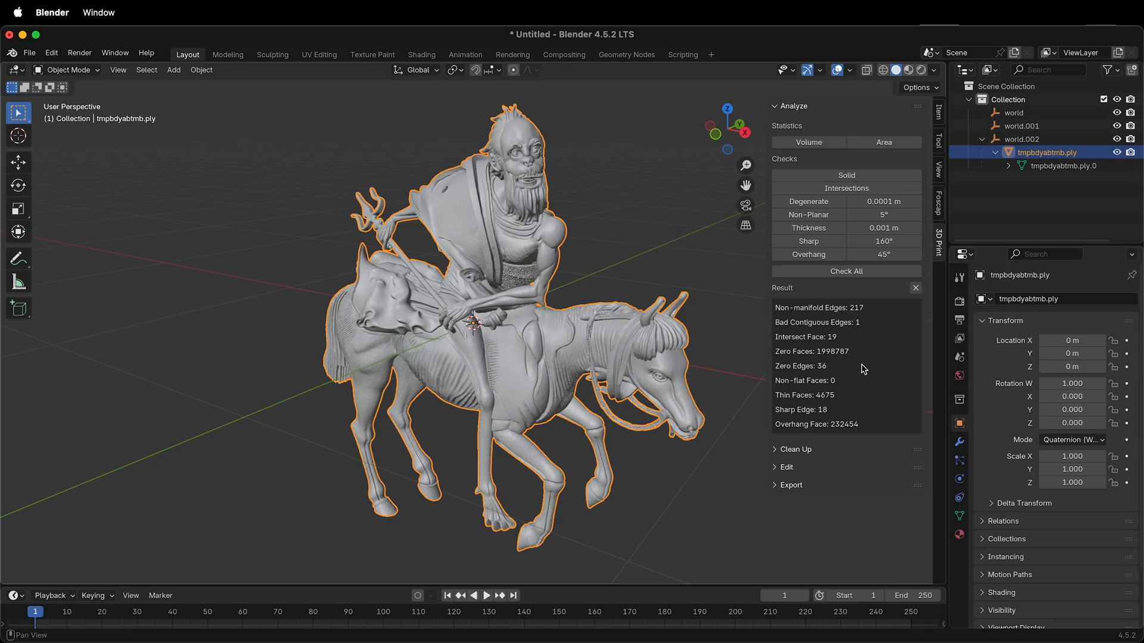
mouse_move(817, 392)
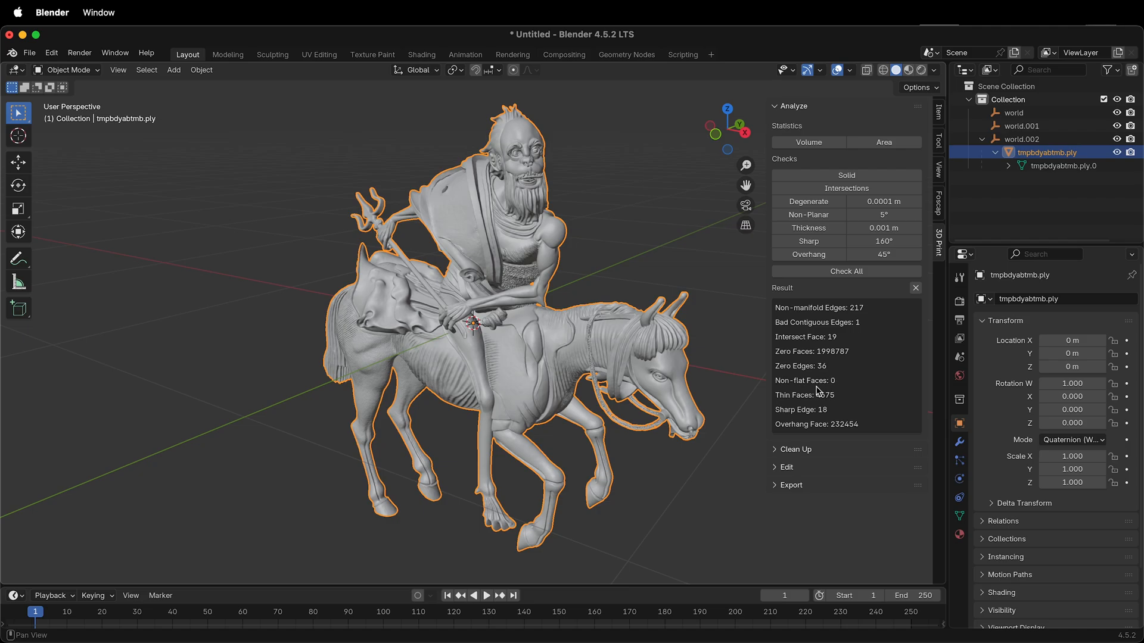
mouse_move(855, 414)
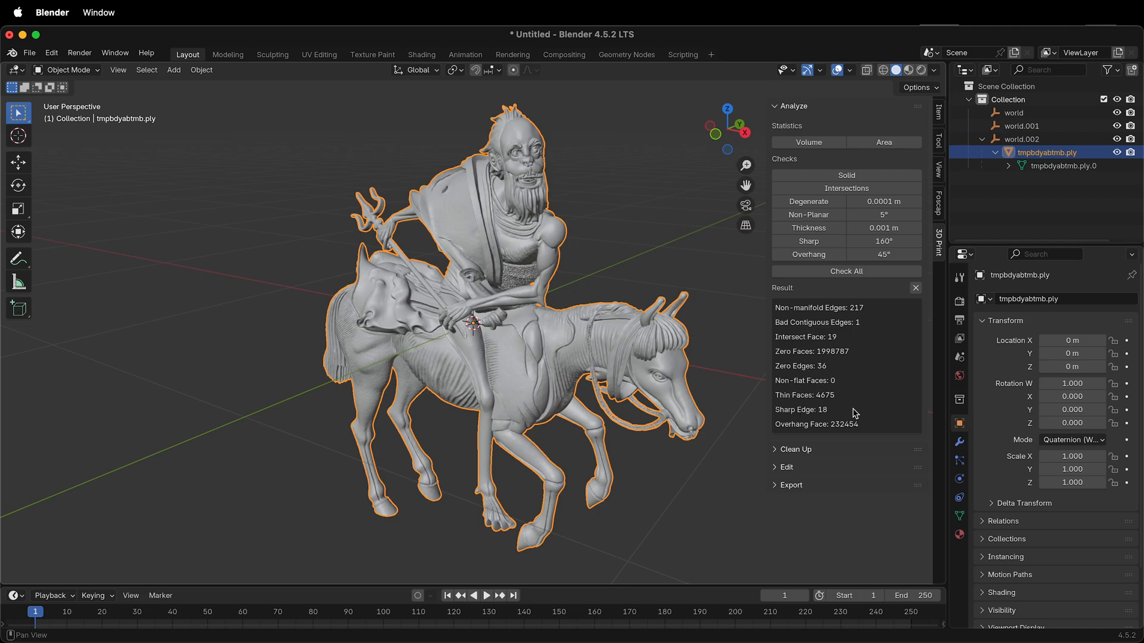
mouse_move(841, 435)
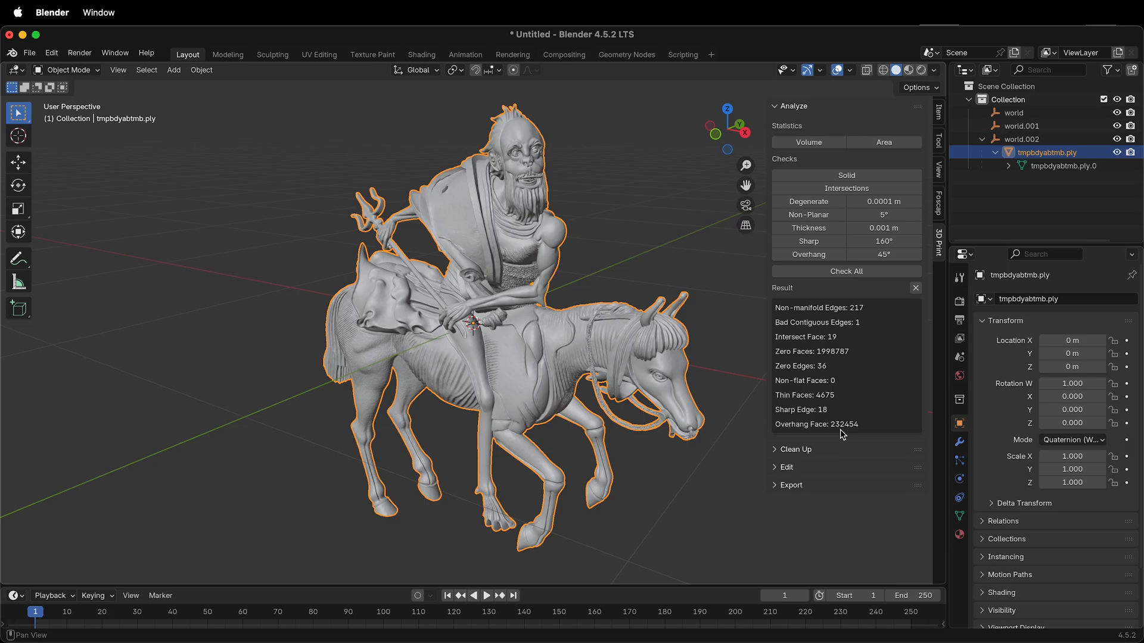
mouse_move(819, 407)
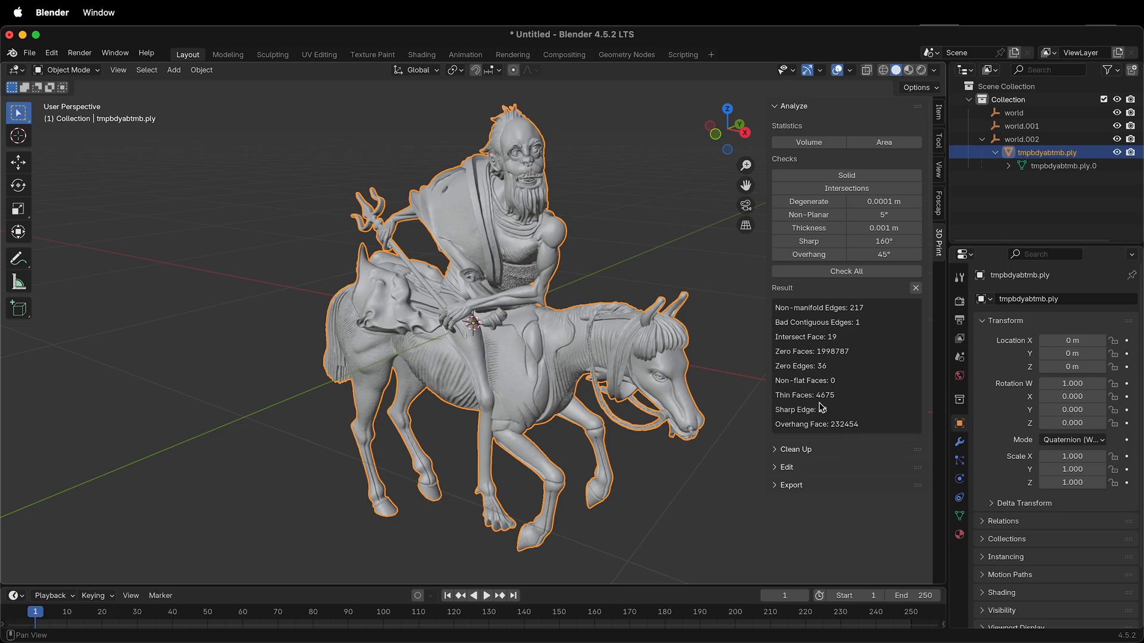
mouse_move(861, 323)
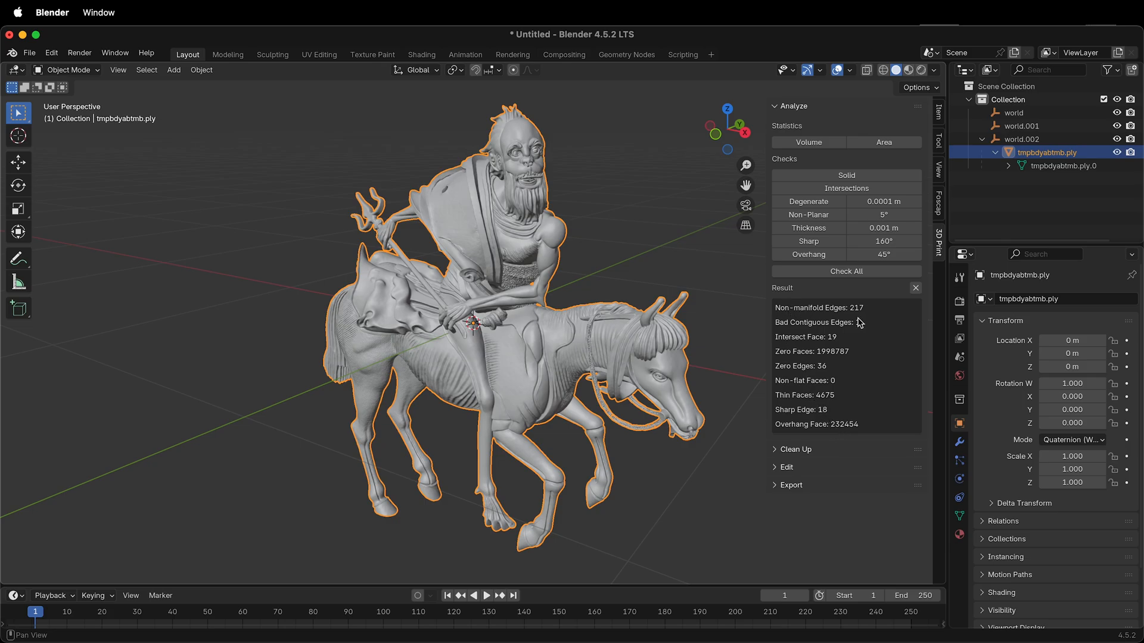
- Run Make Manifold from Clean Up, dropping non-manifold edges to 4 and zero edges to 0
click(781, 448)
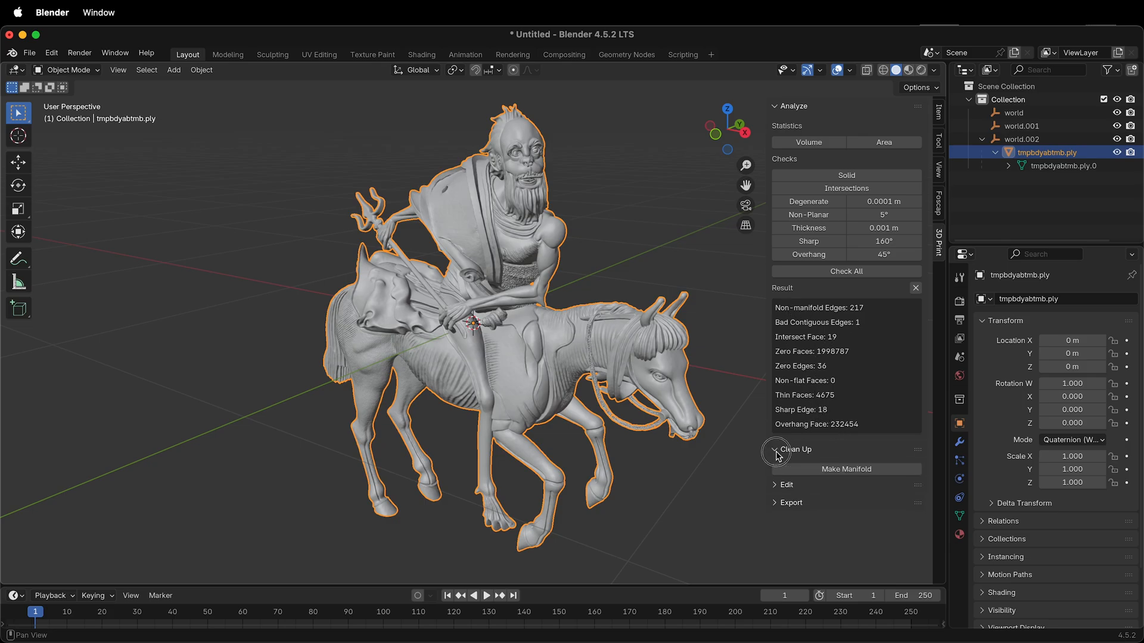
click(776, 448)
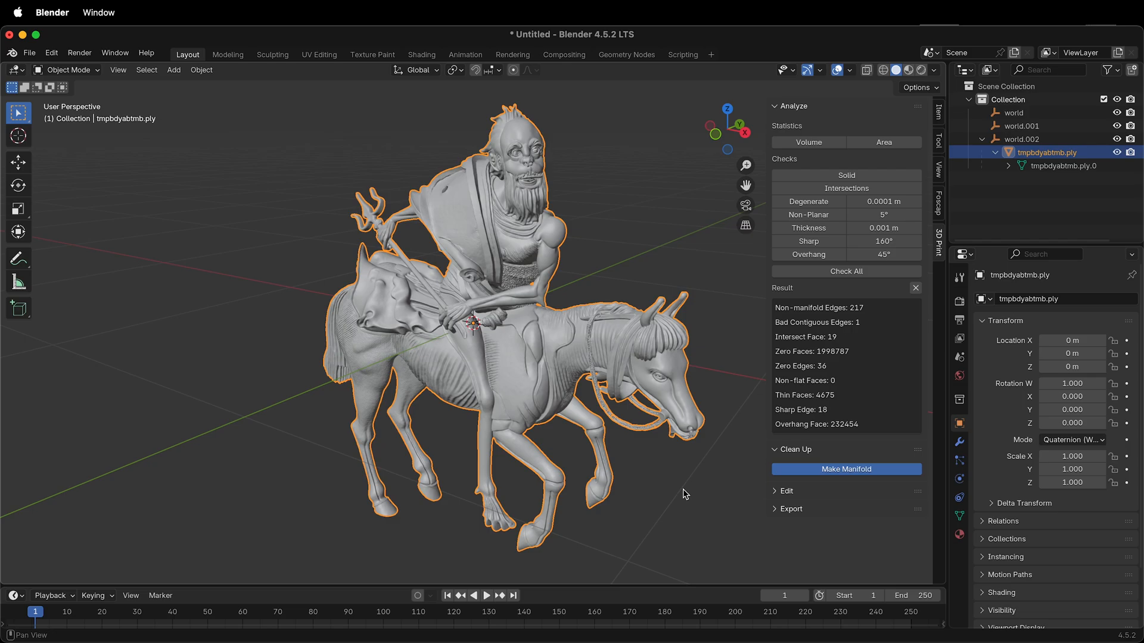
mouse_move(674, 489)
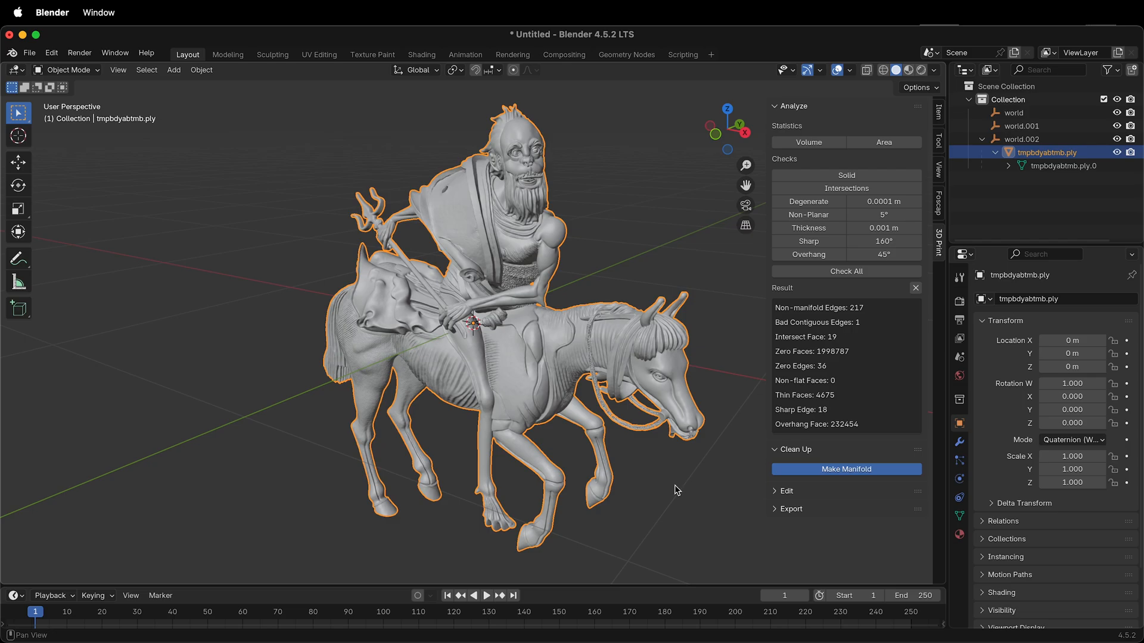
click(845, 468)
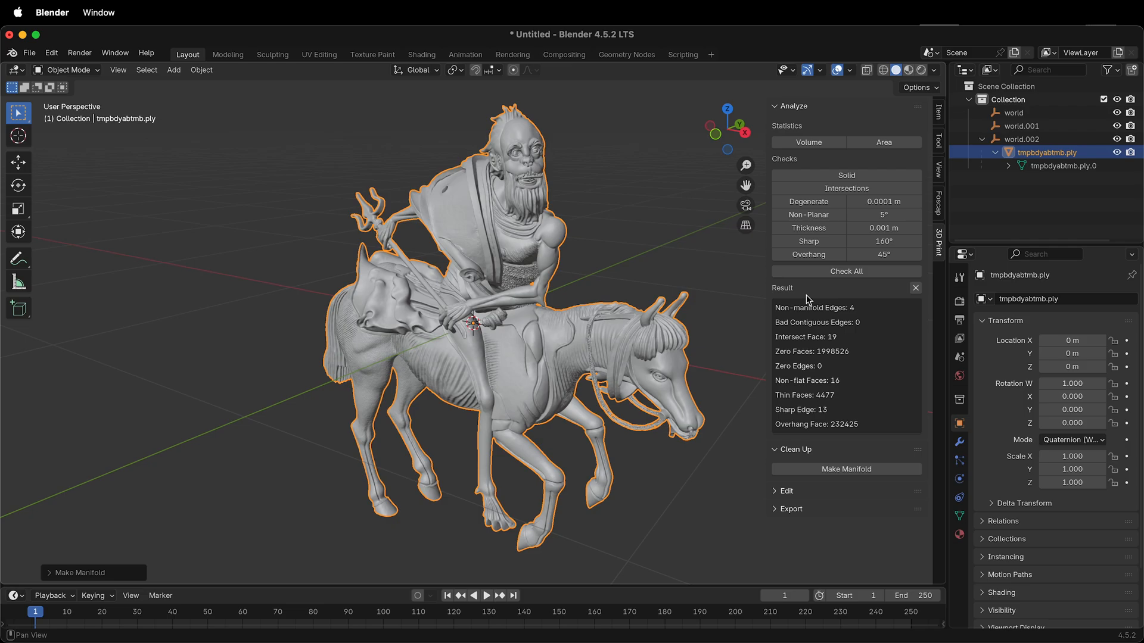
mouse_move(868, 322)
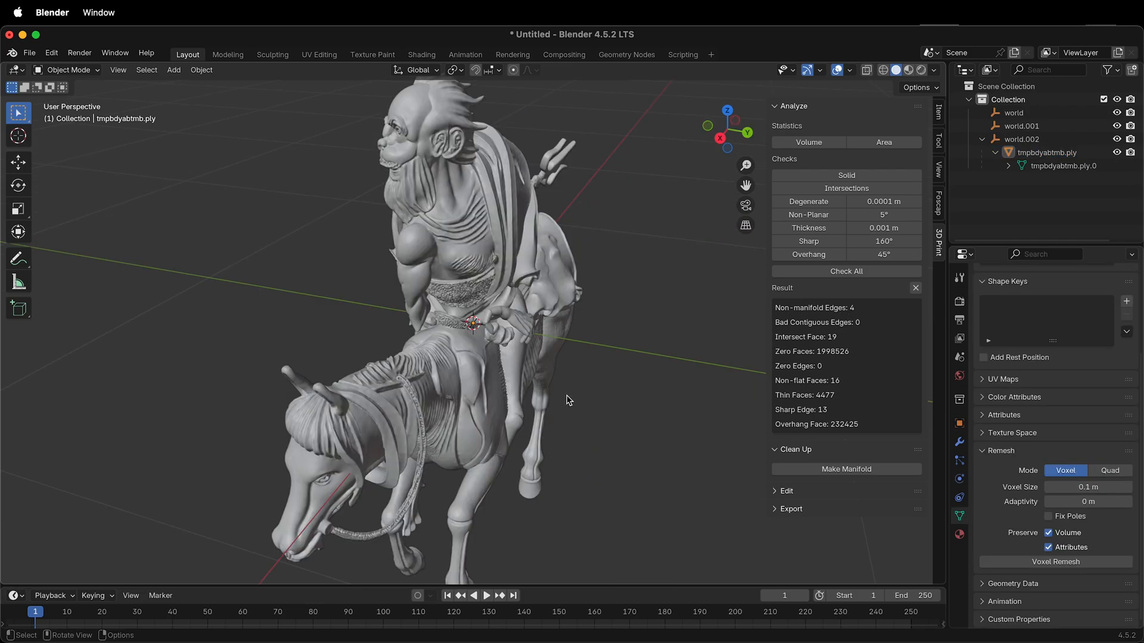
mouse_move(815, 323)
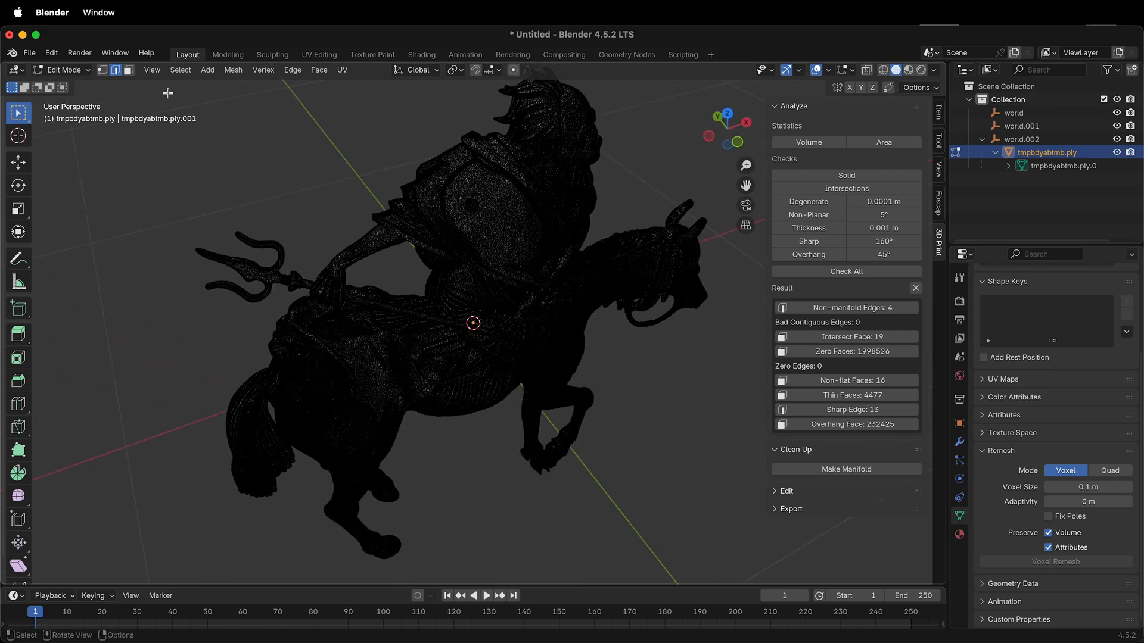
- Zoom to the selected non-manifold edges on the reins with View > Frame Selected
click(150, 69)
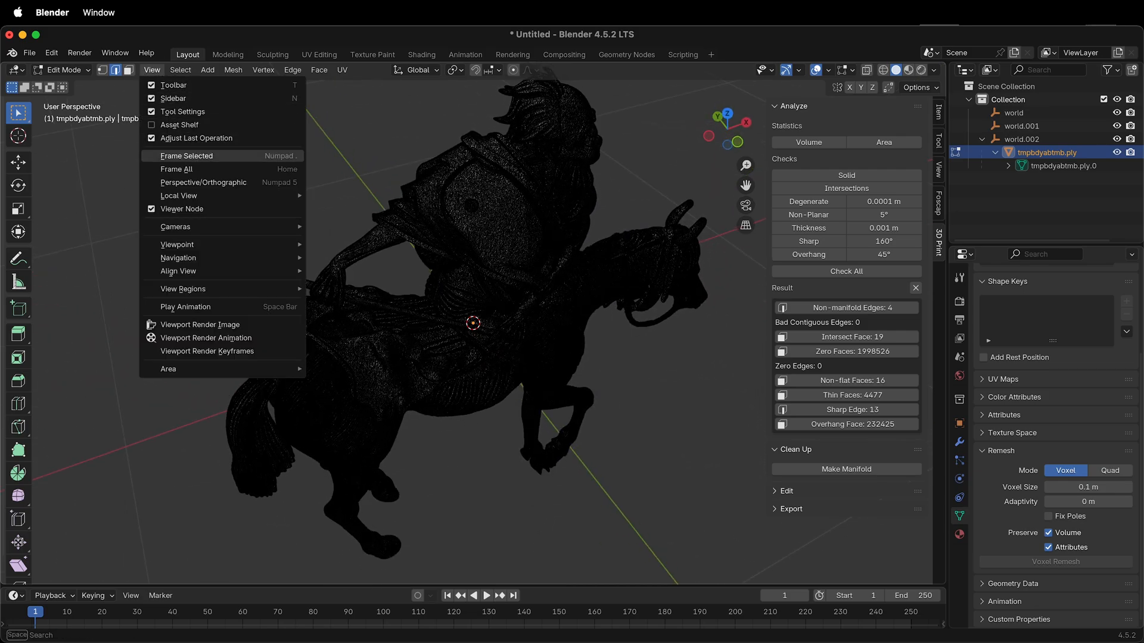
click(186, 155)
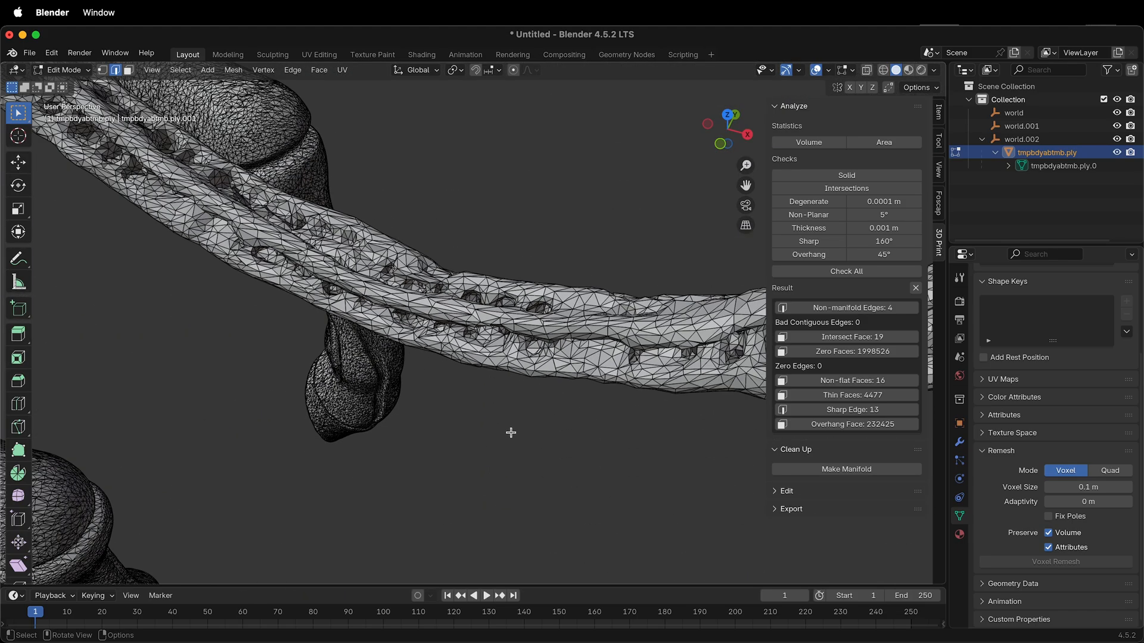
- Re-run Check All, now showing 5 non-manifold edges, and apply Make Manifold again
key(x)
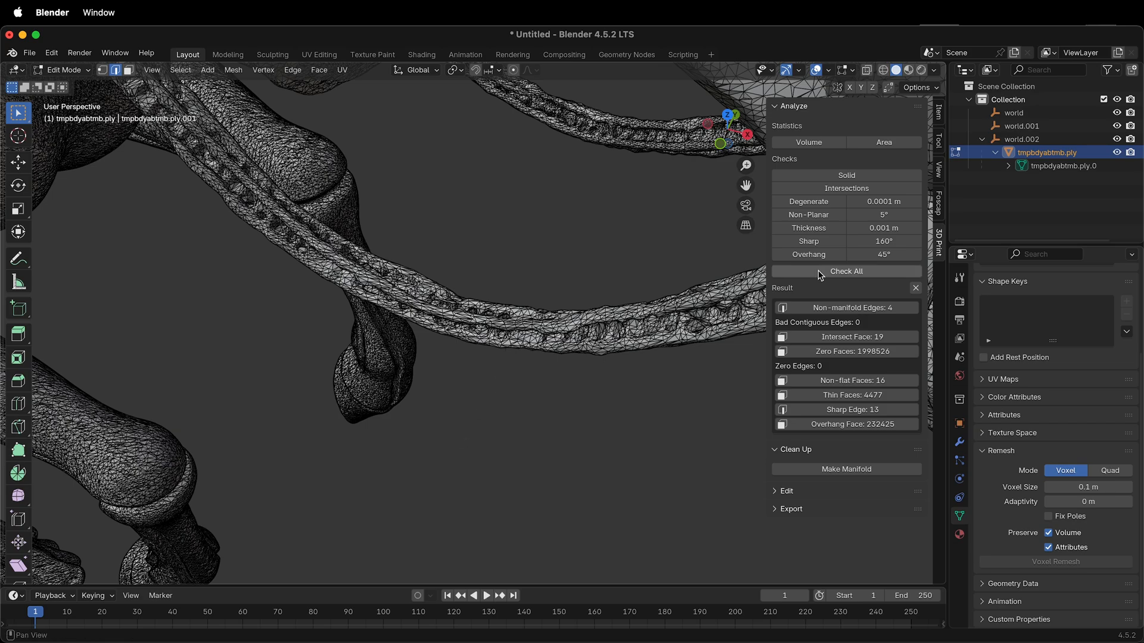
click(846, 270)
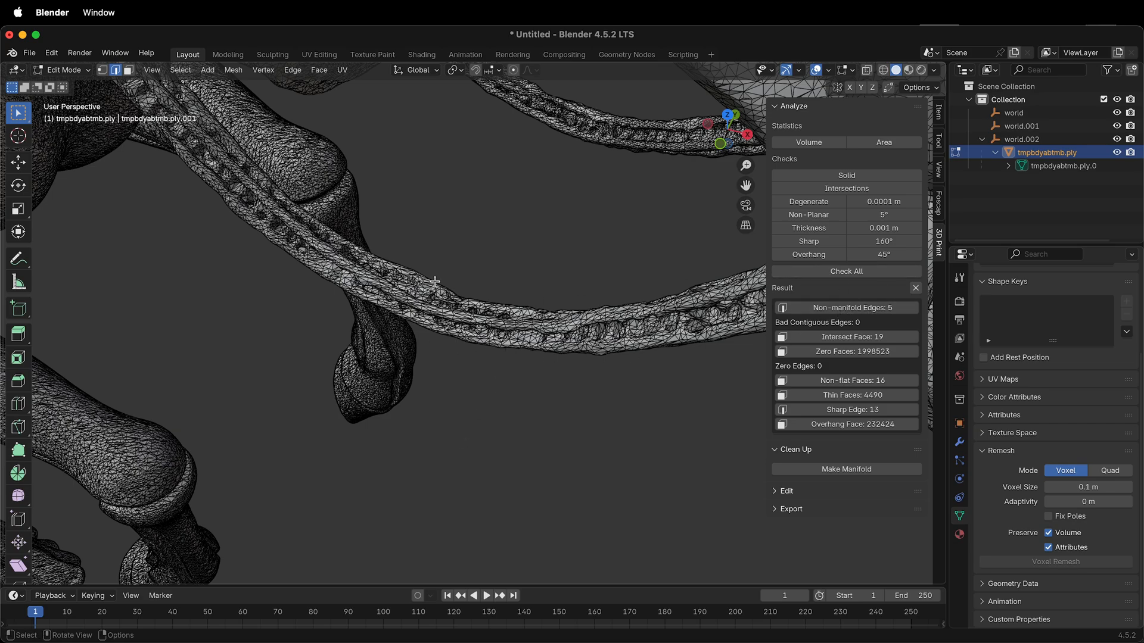
mouse_move(749, 343)
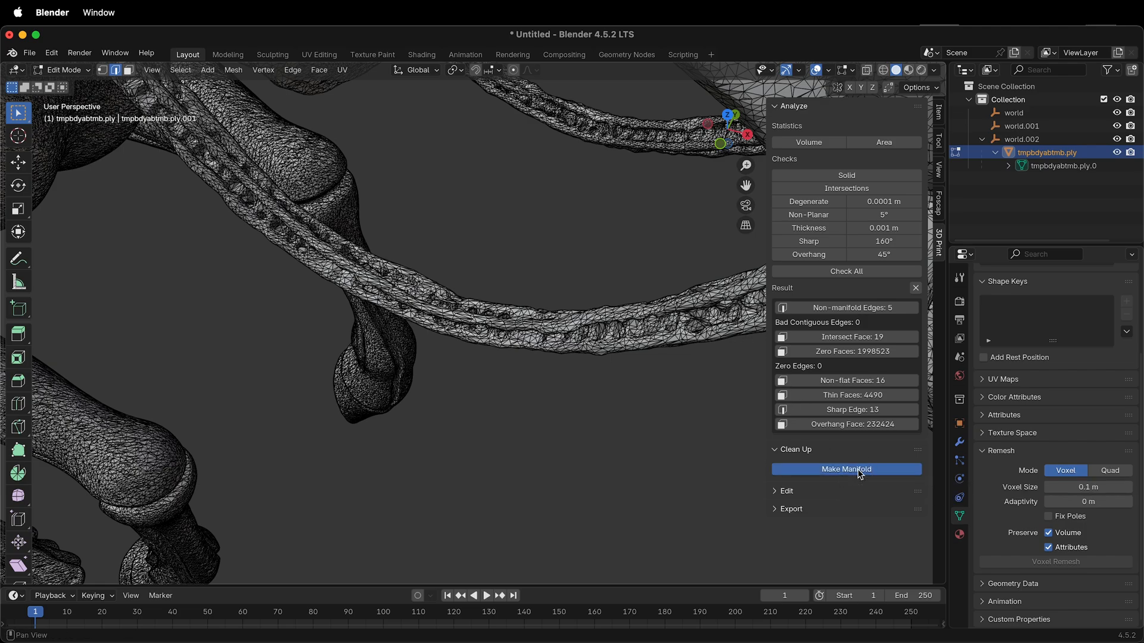
click(846, 469)
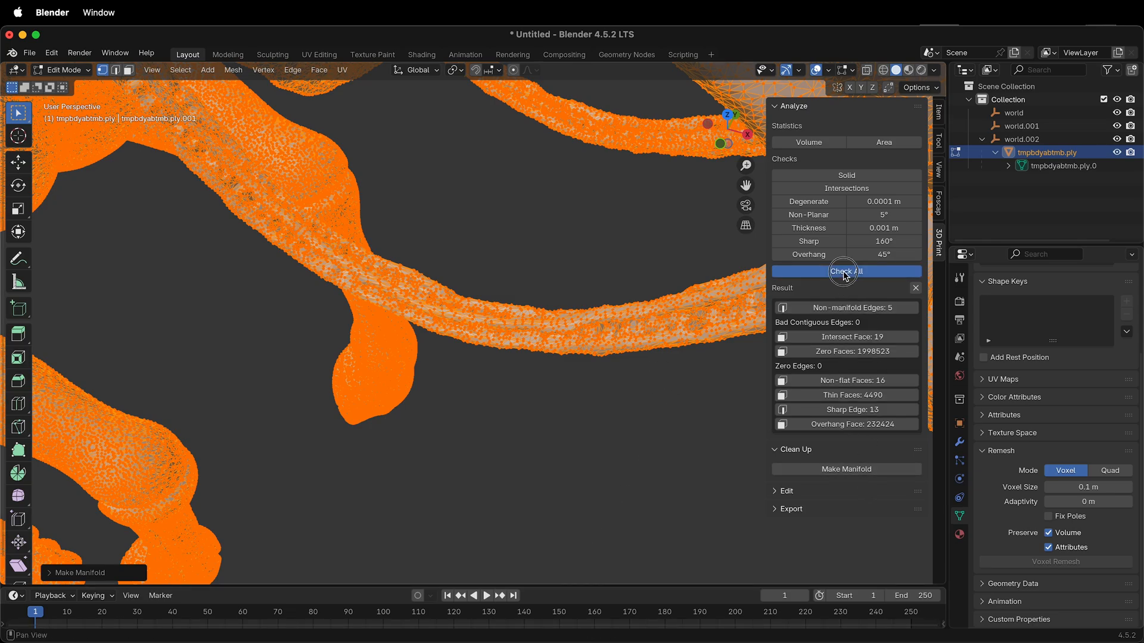
mouse_move(601, 389)
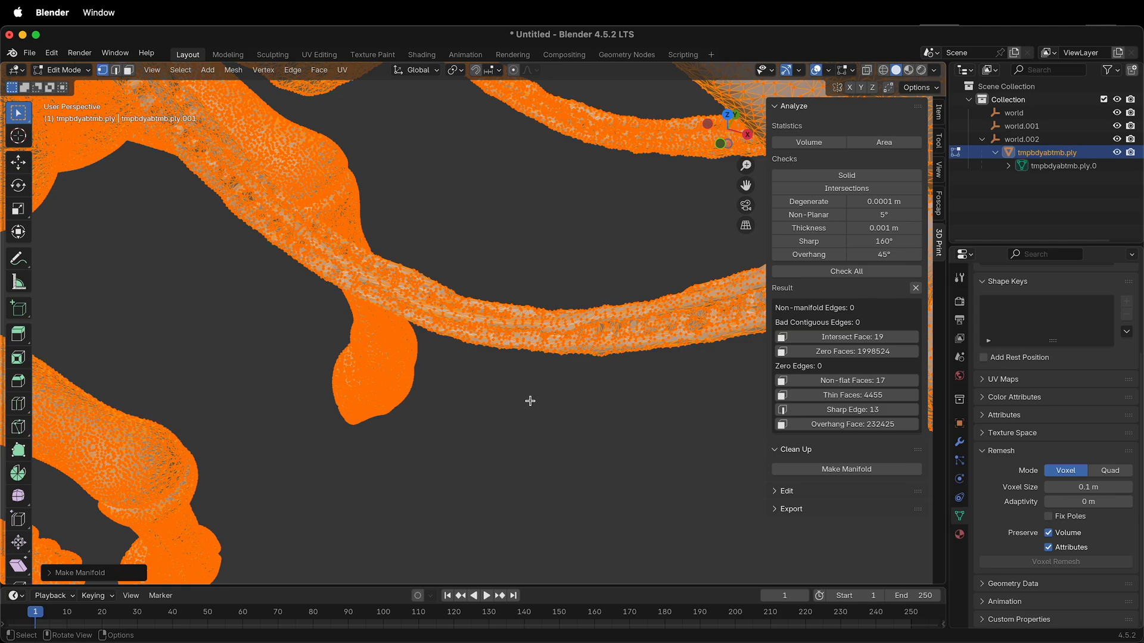
mouse_move(544, 400)
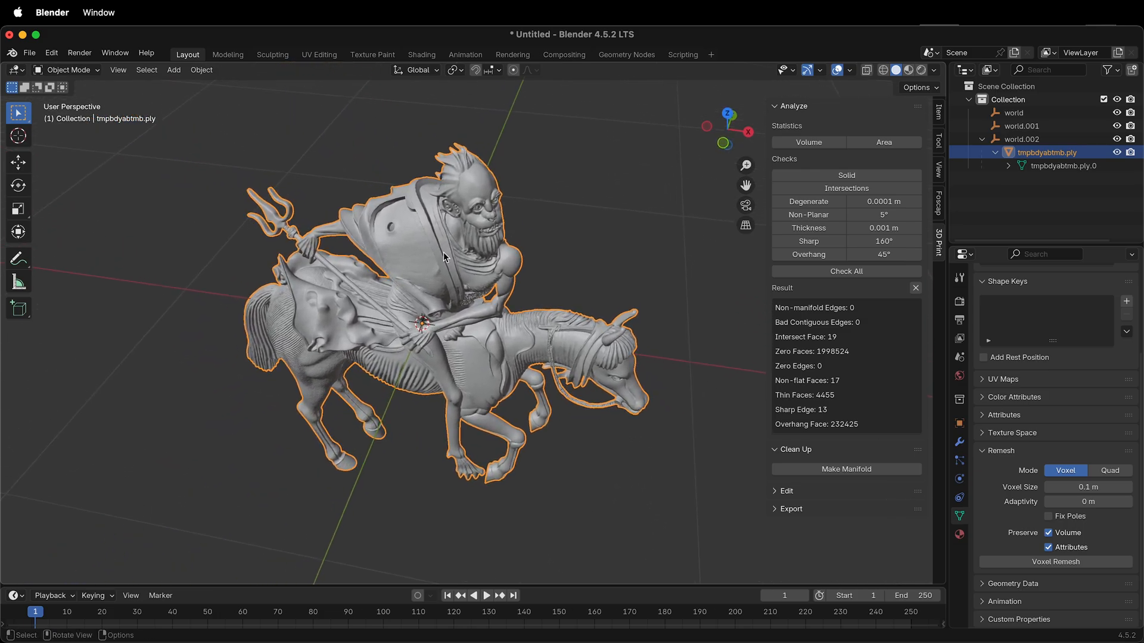
- Show the File > Export format list, which includes STL
click(29, 53)
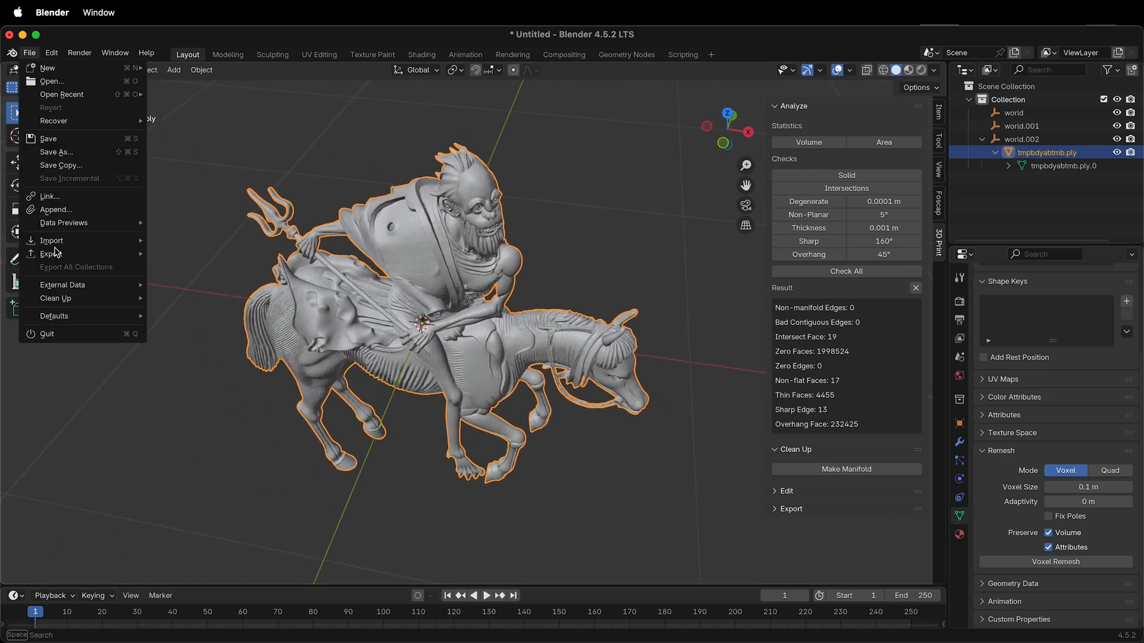
click(52, 253)
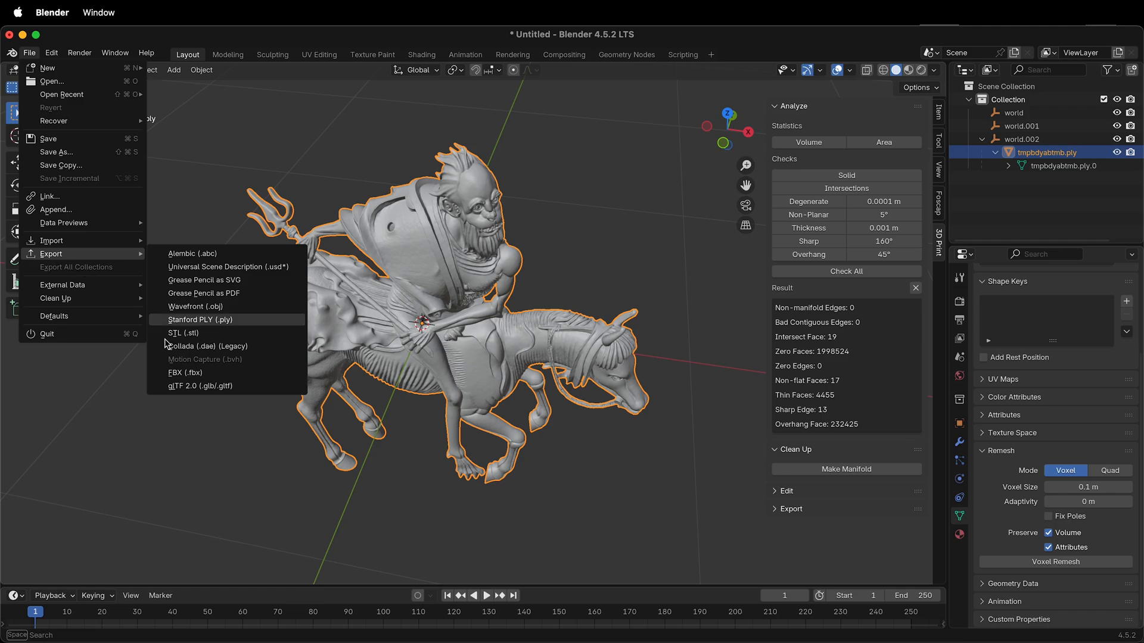